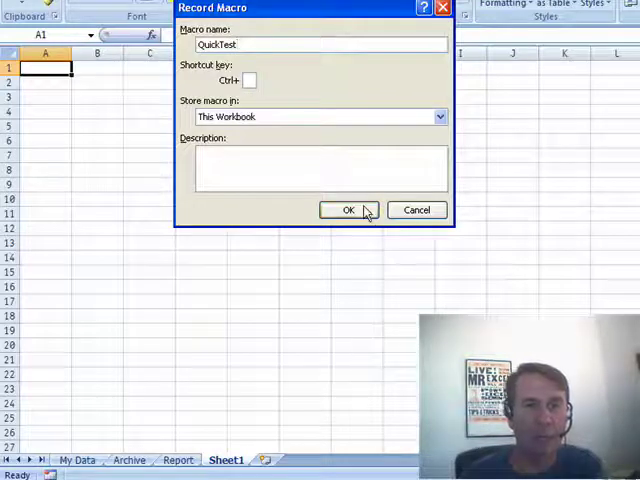
# Step: Record the QuickTest macro entering 'Types Something' in A1 of the My Data sheet
pyautogui.click(348, 210)
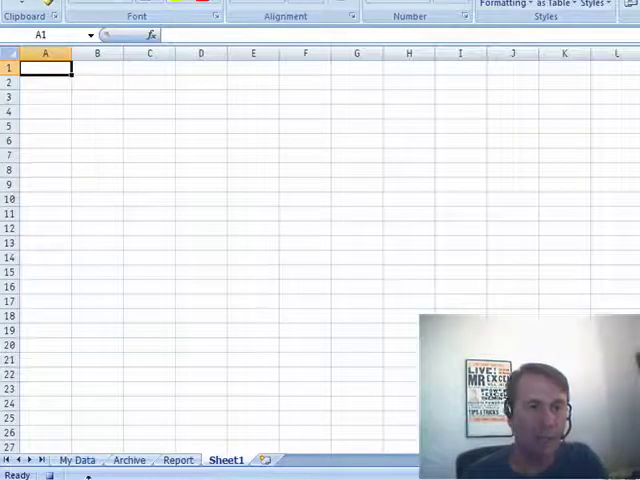
pyautogui.click(77, 460)
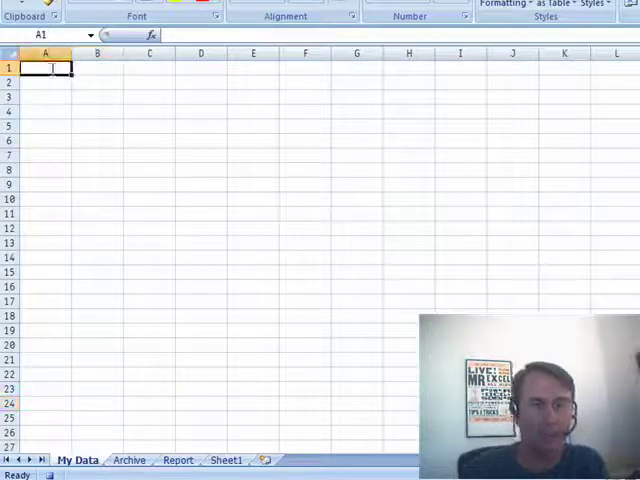
pyautogui.write('Types Something')
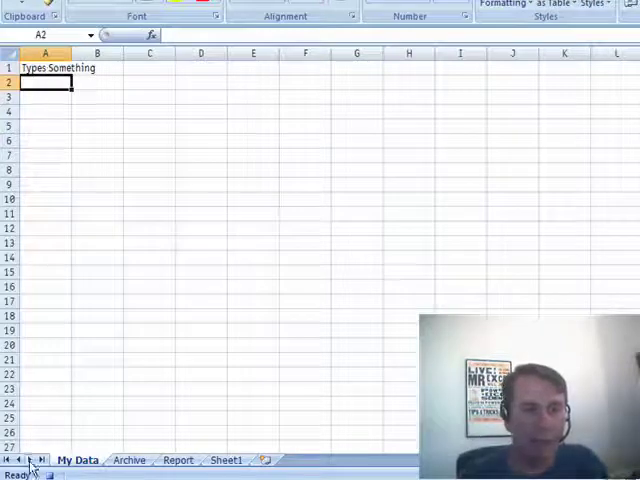
pyautogui.moveTo(189, 434)
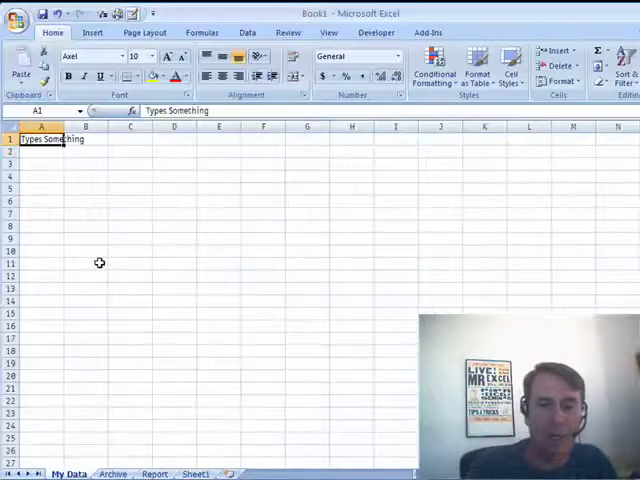
# Step: Clear 'Types Something' from A1, go to the Archive sheet, and select QuickTest
pyautogui.press('Delete')
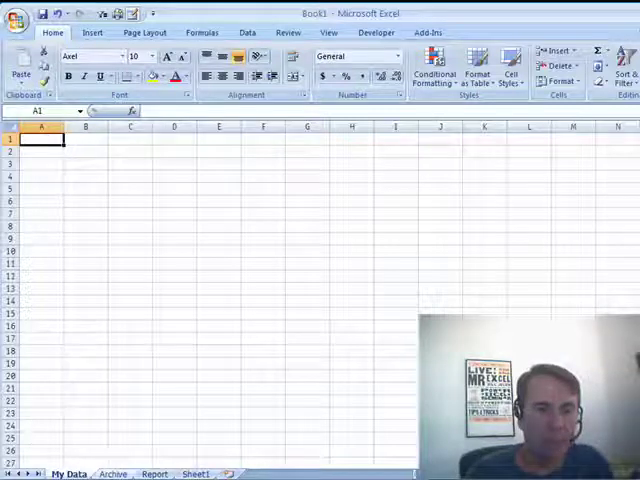
pyautogui.click(113, 473)
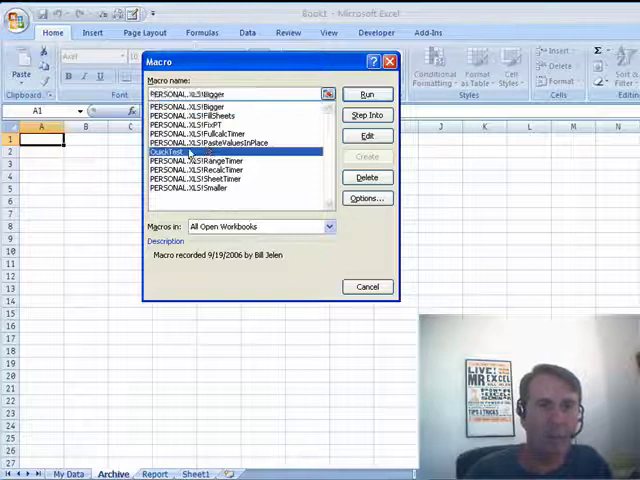
pyautogui.click(367, 93)
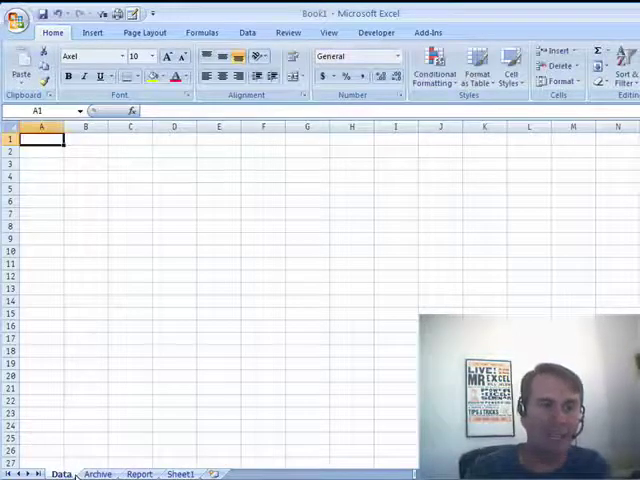
# Step: Run QuickTest from the Archive sheet, producing a Subscript out of range error
pyautogui.click(97, 473)
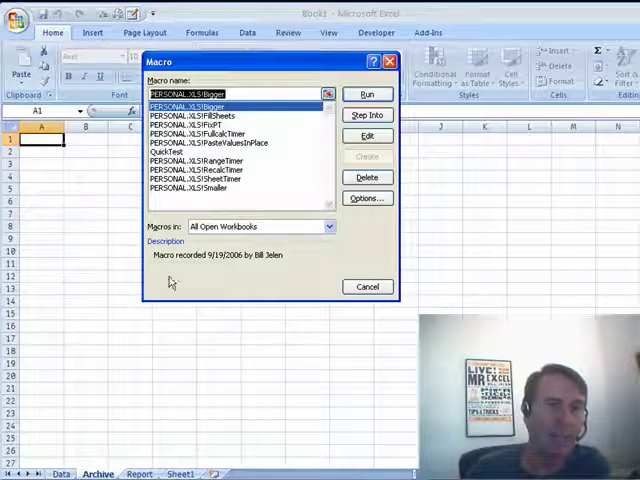
pyautogui.click(367, 94)
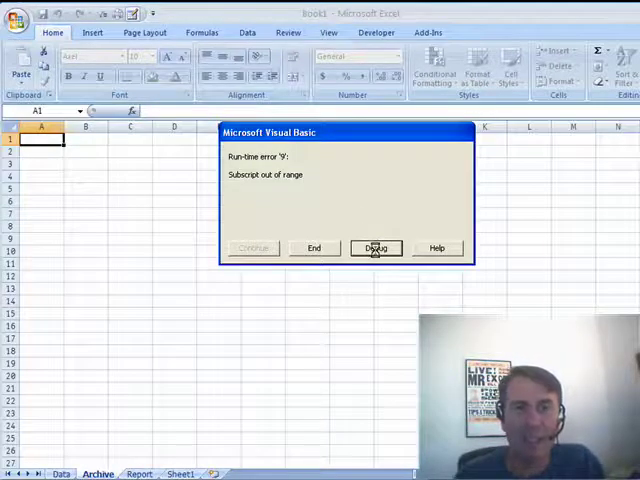
# Step: Debug to the failing Sheets("My Data").Select line and check the Data sheet's codename, Sheet1
pyautogui.click(376, 248)
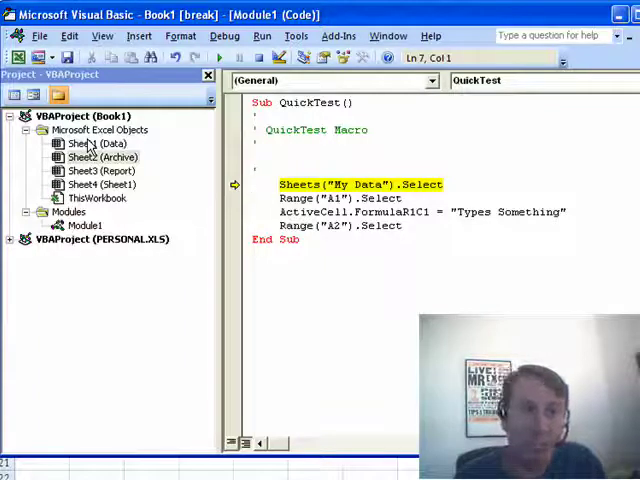
pyautogui.click(90, 144)
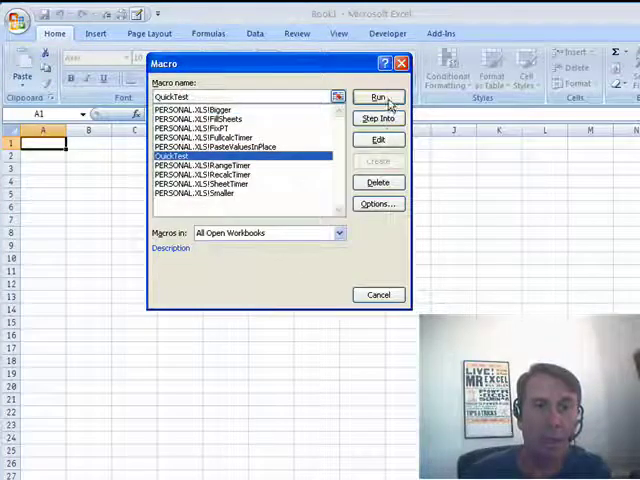
# Step: Run QuickTest, then rename the Data sheet to 'Anything we wanted'
pyautogui.click(378, 97)
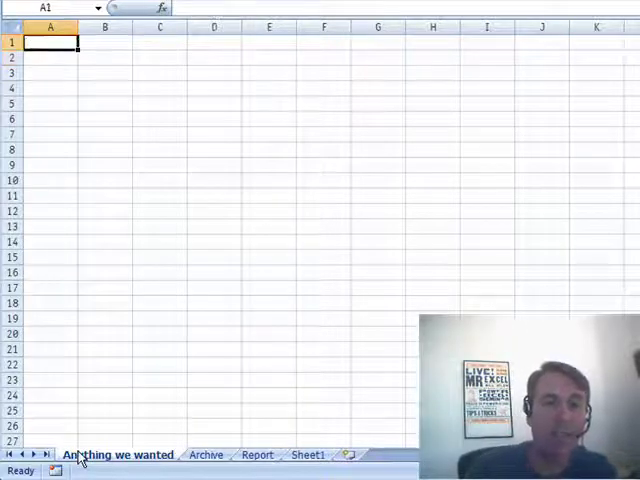
# Step: Run QuickTest from the Archive sheet, filling A1 of 'Anything we wanted' with 'Types Something'
pyautogui.click(206, 454)
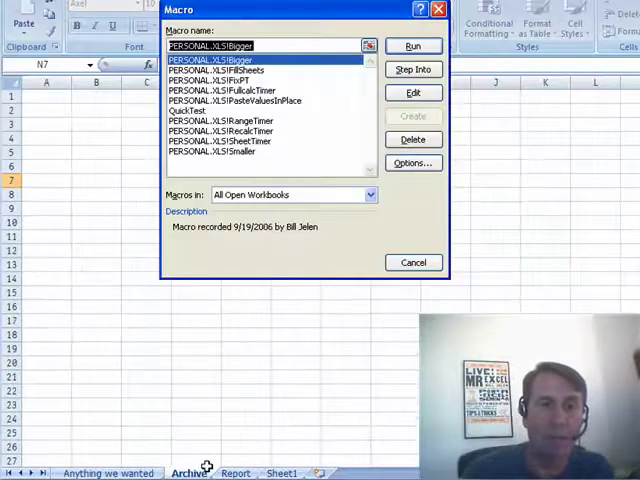
pyautogui.click(187, 110)
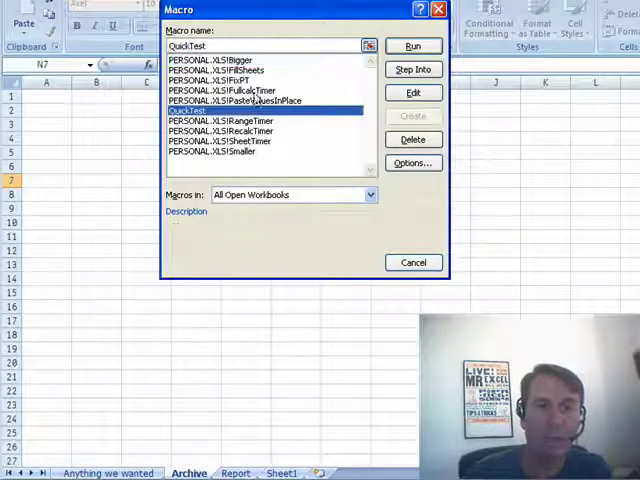
pyautogui.click(412, 45)
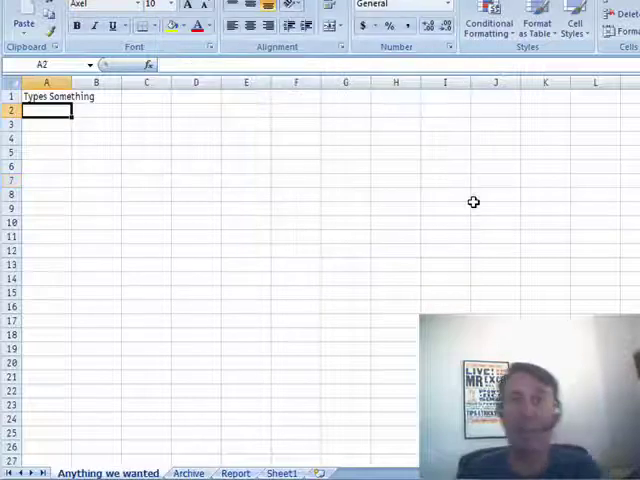
pyautogui.moveTo(471, 257)
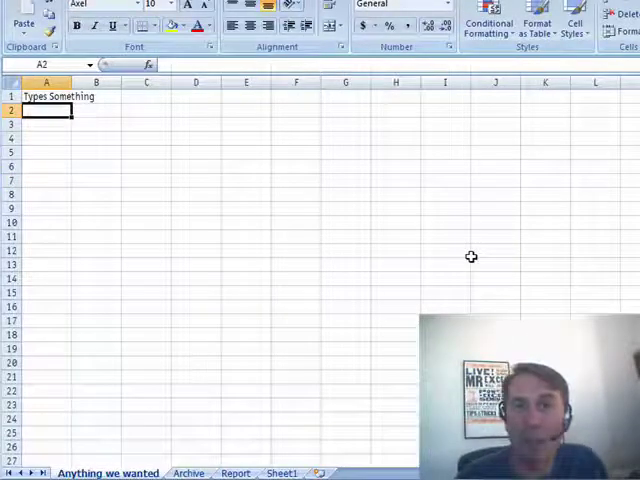